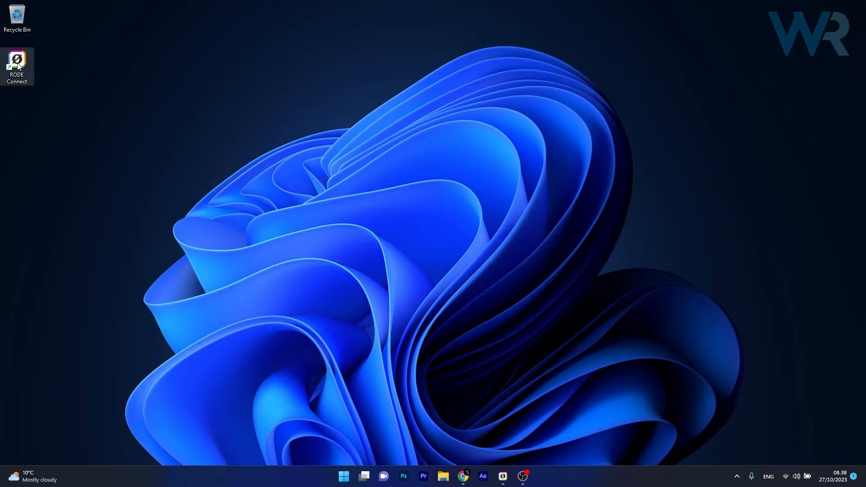
Set the RODE Connect shortcut to always run as administrator in Windows 8 compatibility mode
right_click(17, 60)
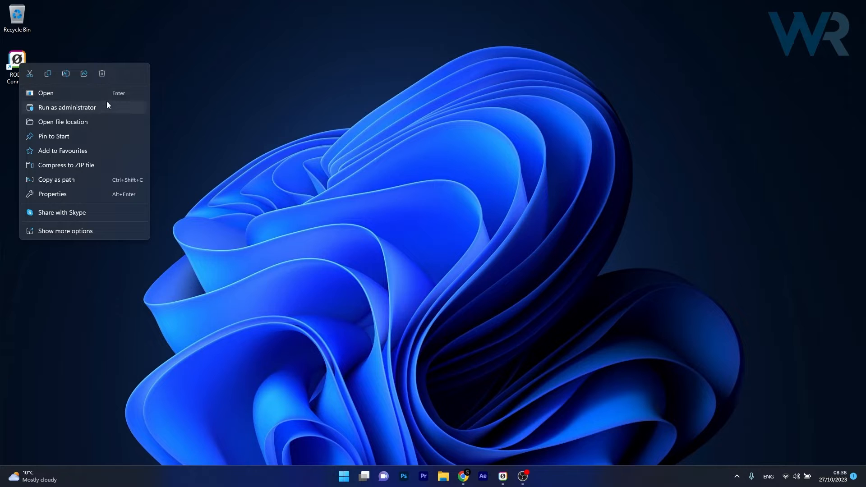
mouse_move(52, 194)
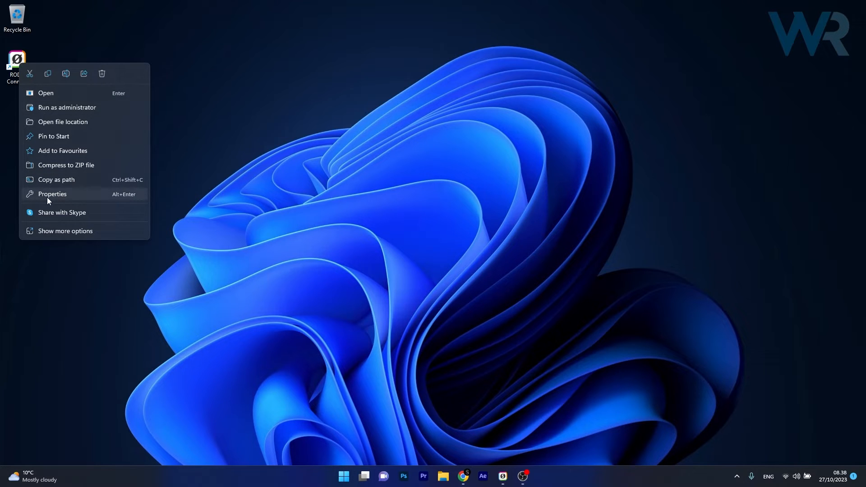
click(52, 194)
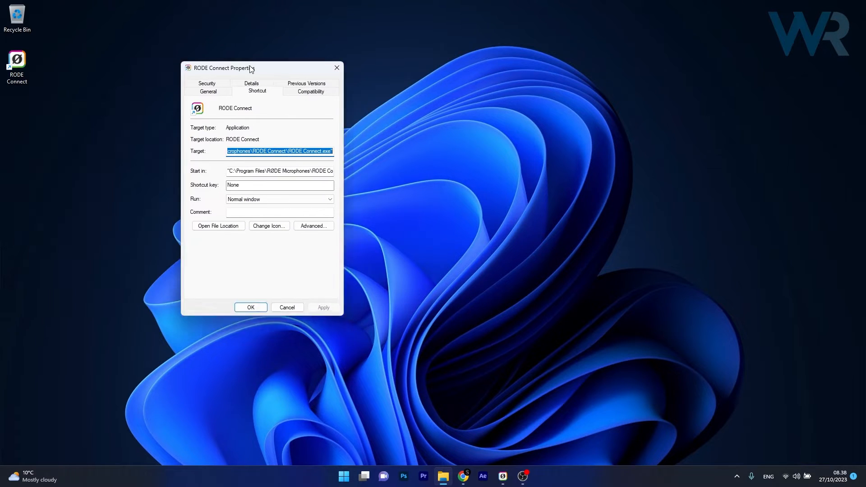
click(415, 92)
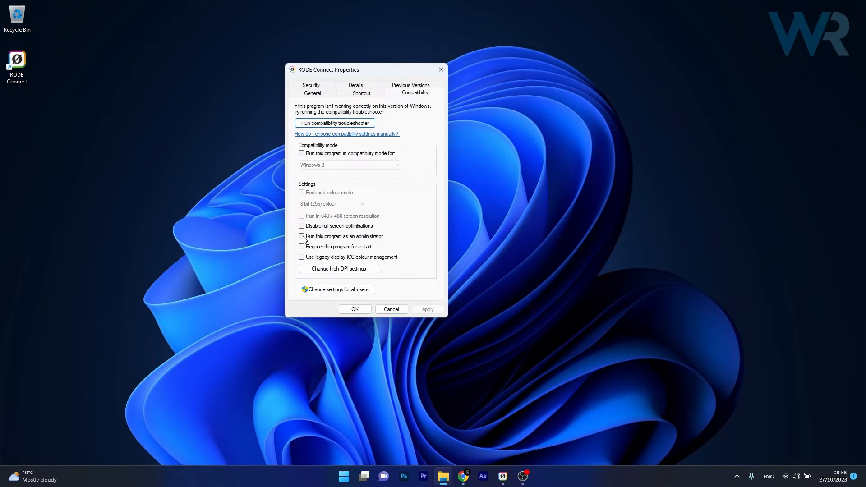
click(301, 235)
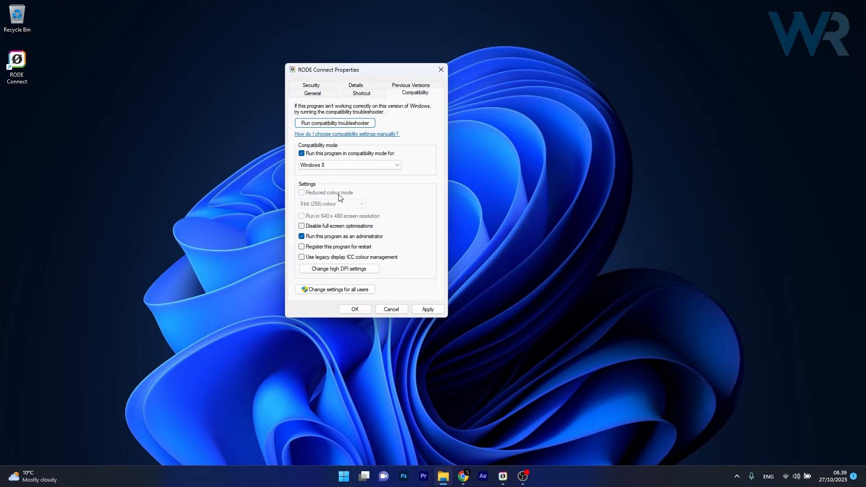
mouse_move(389, 307)
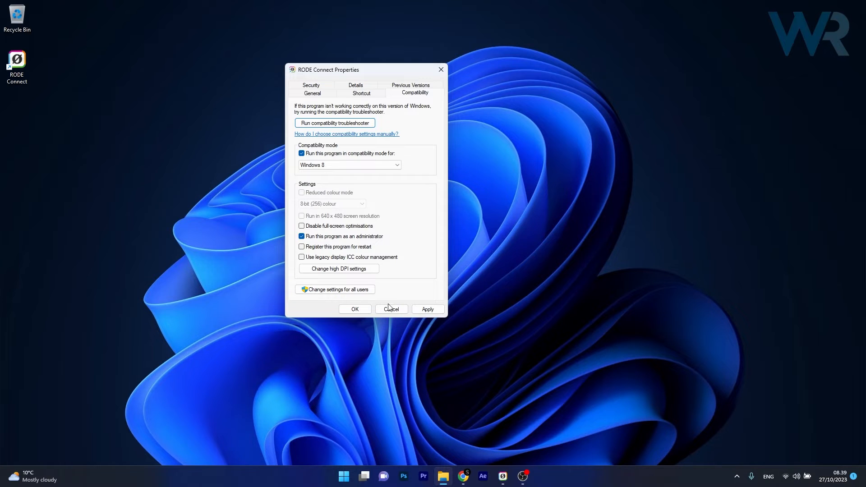
mouse_move(377, 304)
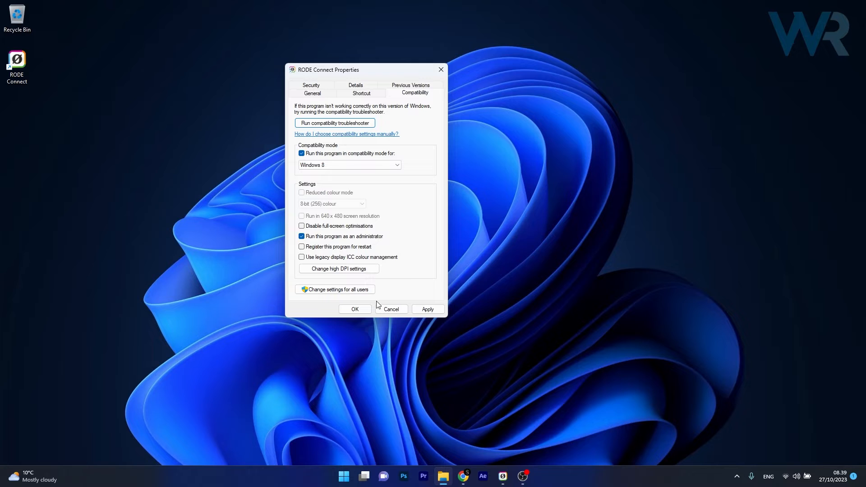
mouse_move(440, 70)
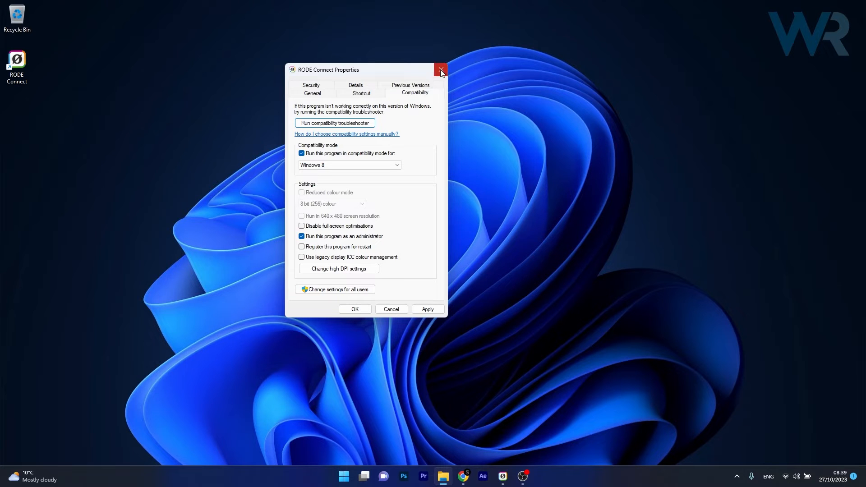
click(440, 71)
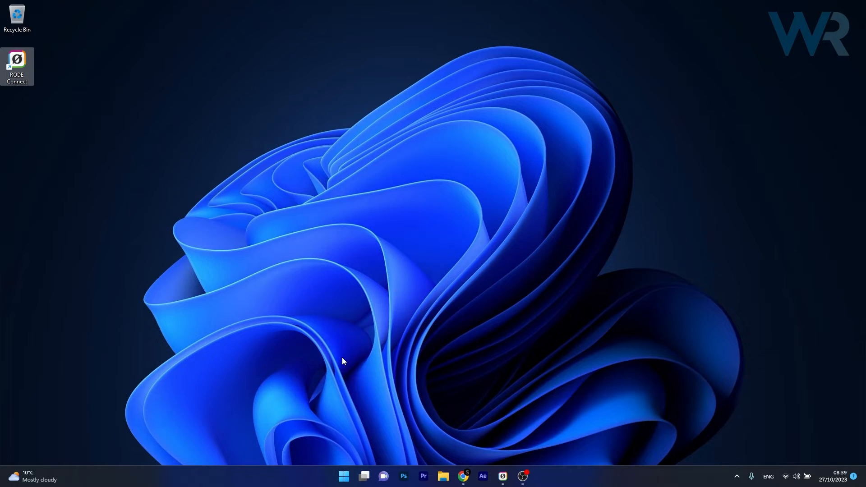
click(342, 476)
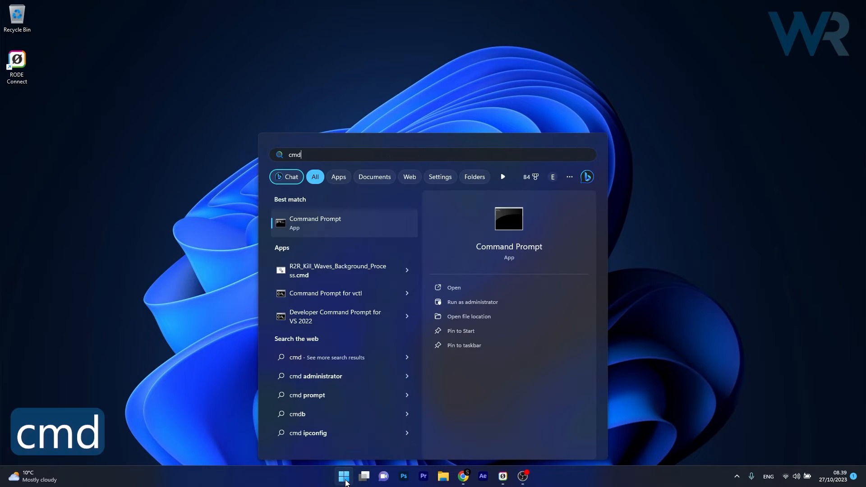
mouse_move(513, 302)
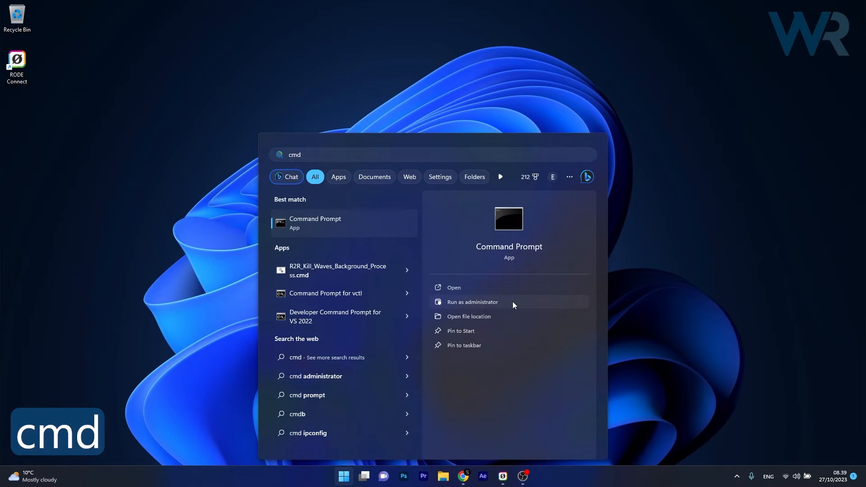
click(471, 301)
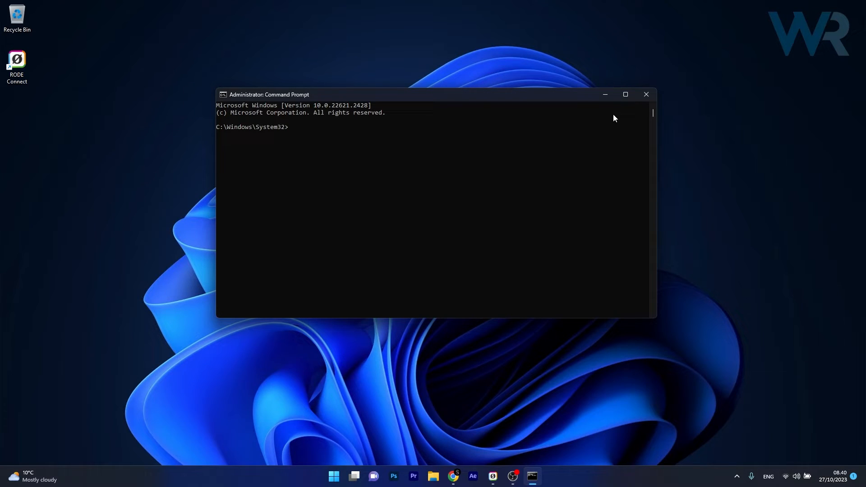
mouse_move(646, 95)
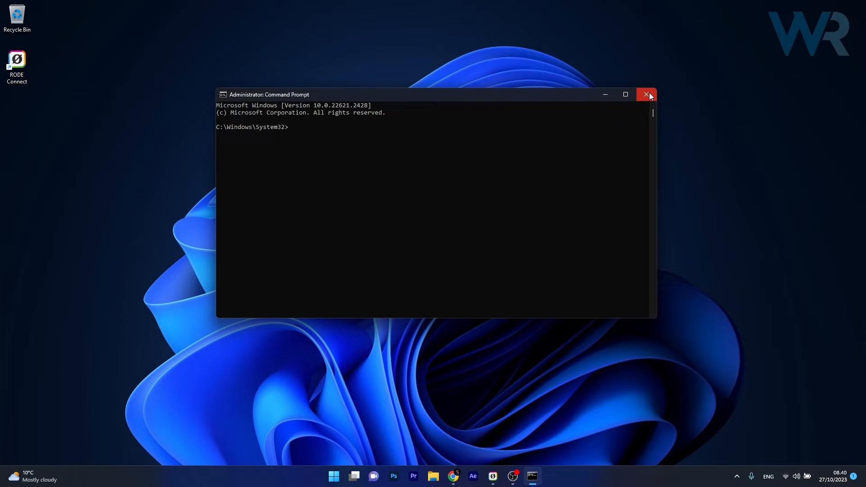
click(646, 95)
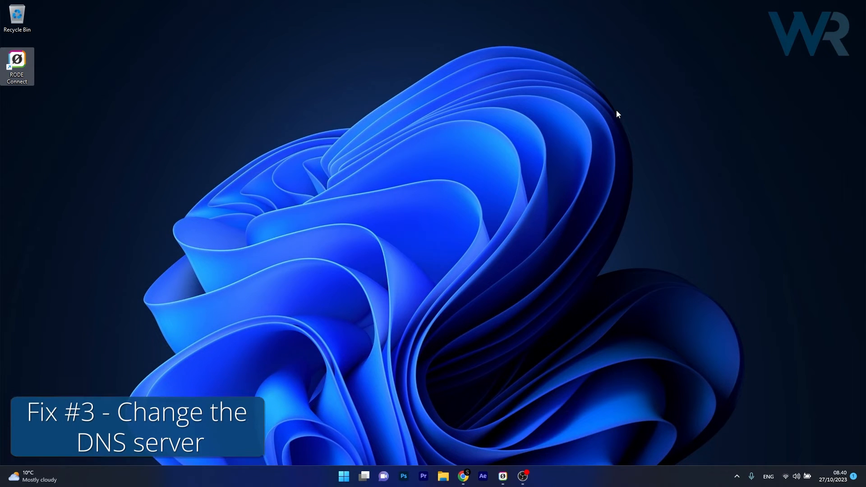
mouse_move(419, 287)
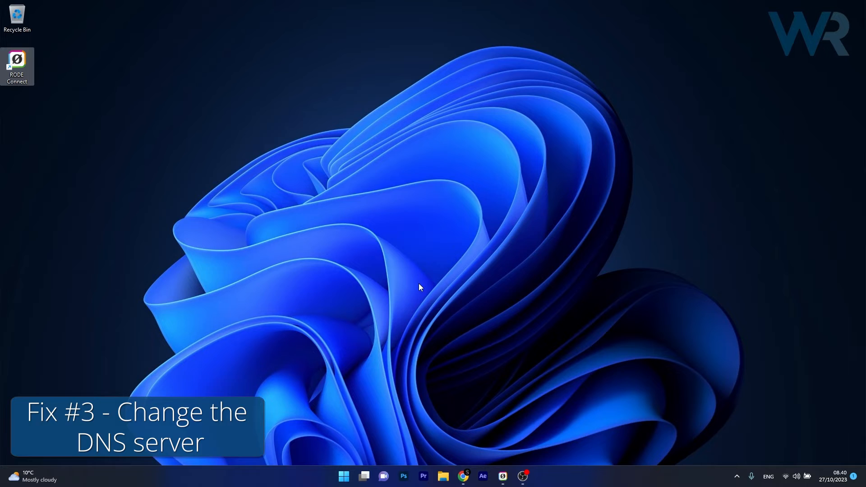
Reach the Wi-Fi connection's IPv4 properties via Network Connections (ncpa.cpl)
click(343, 475)
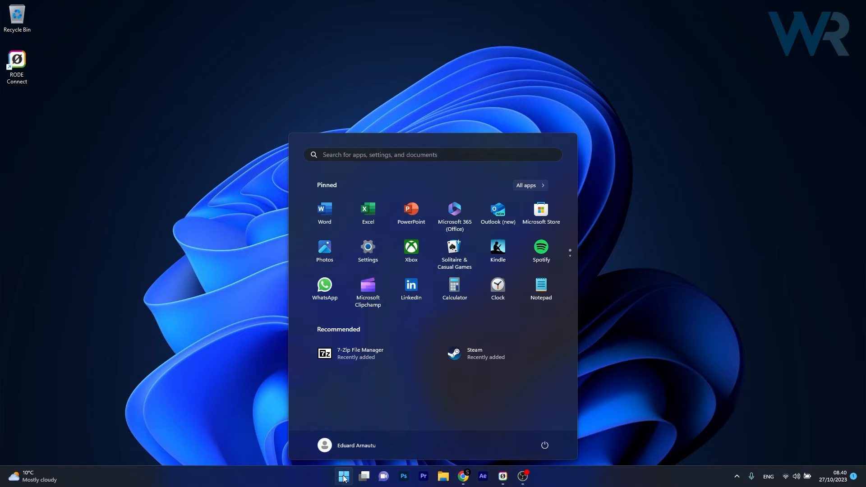
text(ncpa/cpl)
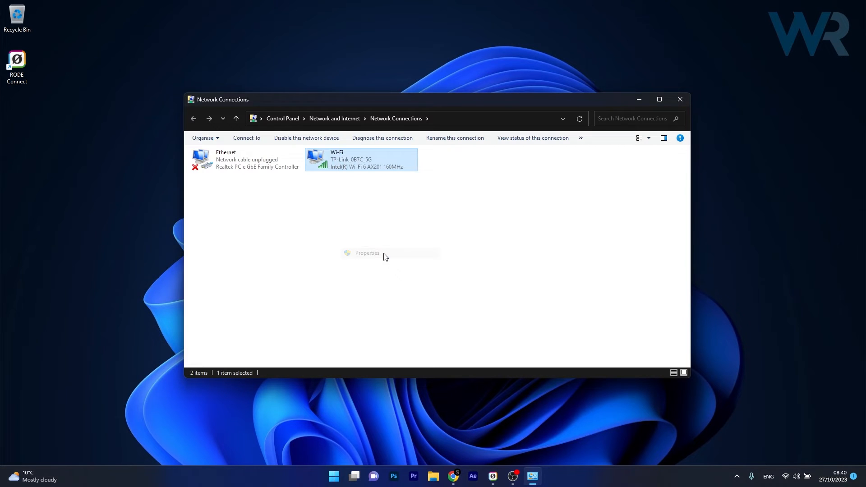
click(366, 252)
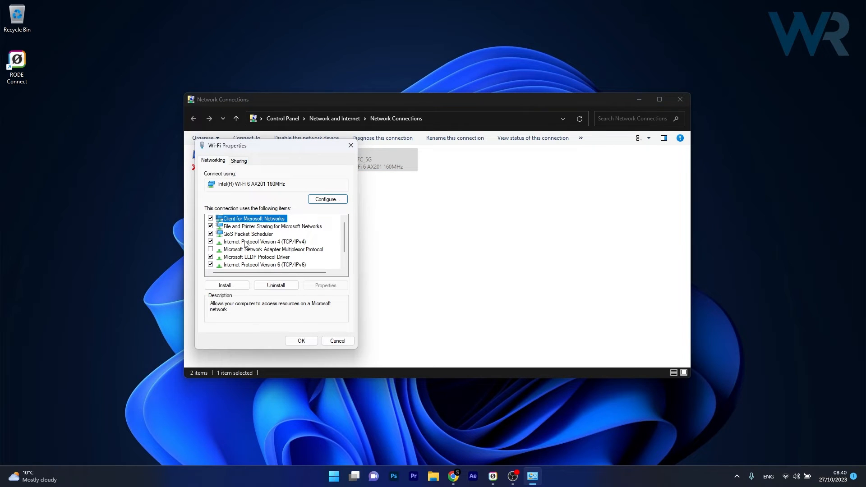
click(265, 242)
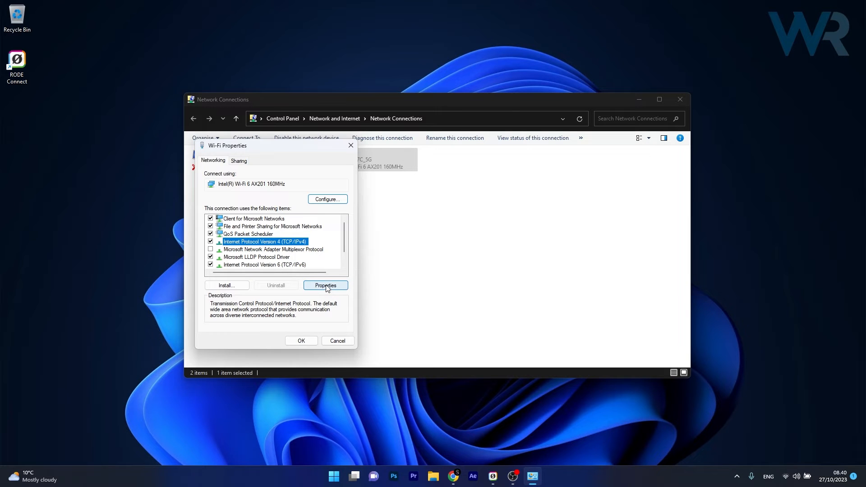
click(325, 286)
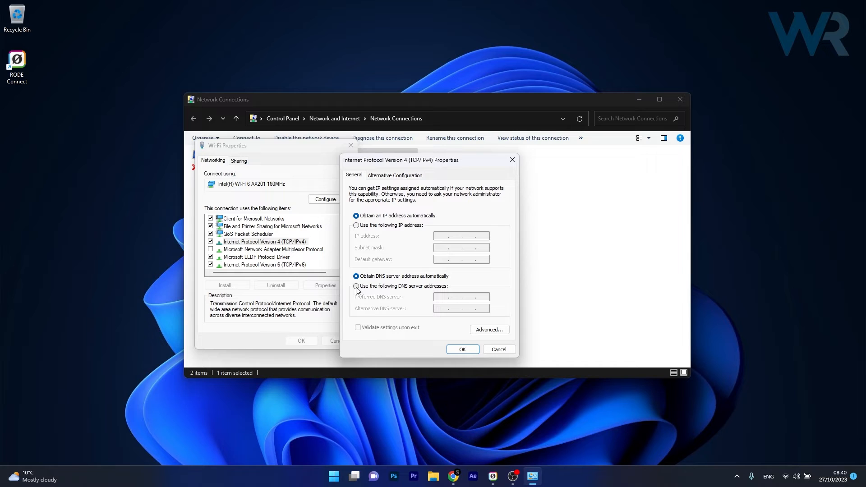
Set manual DNS servers 8.8.8.8 and 8.8.4.4 and close the network windows
click(356, 286)
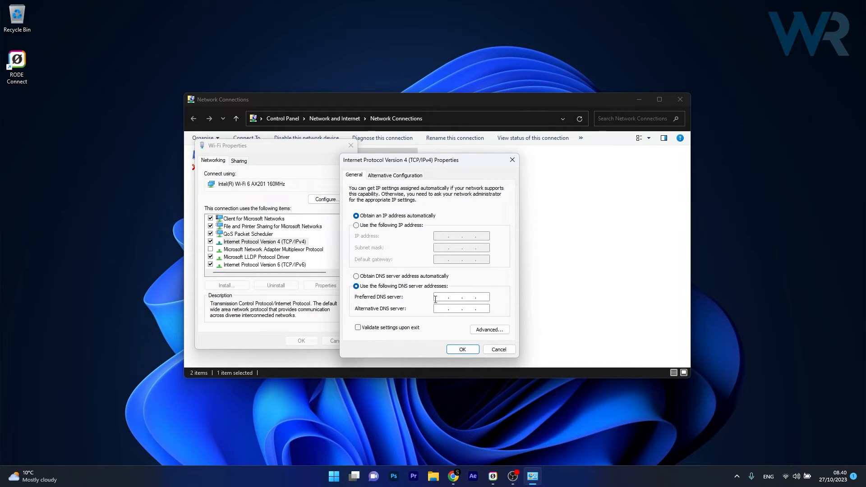
text(8 . 8 .)
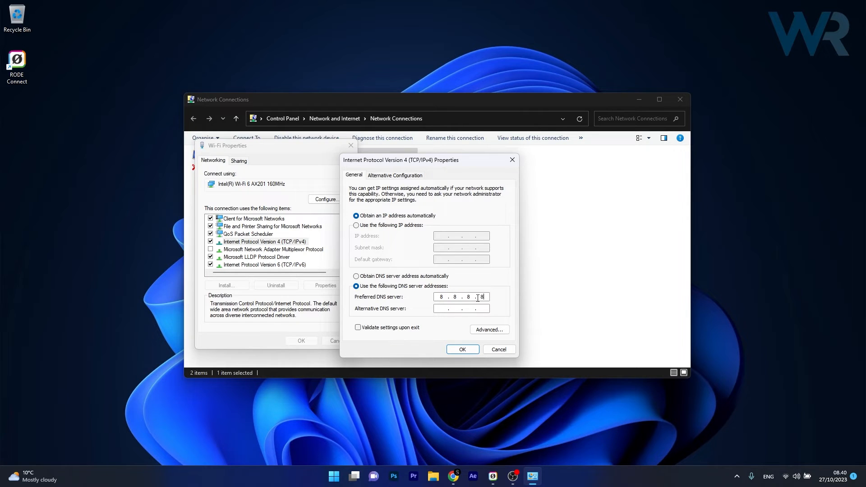
text(8.8)
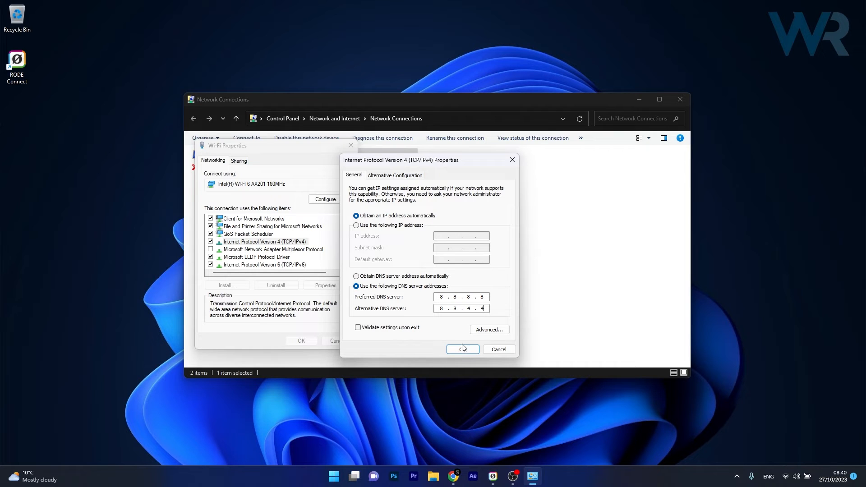
mouse_move(511, 159)
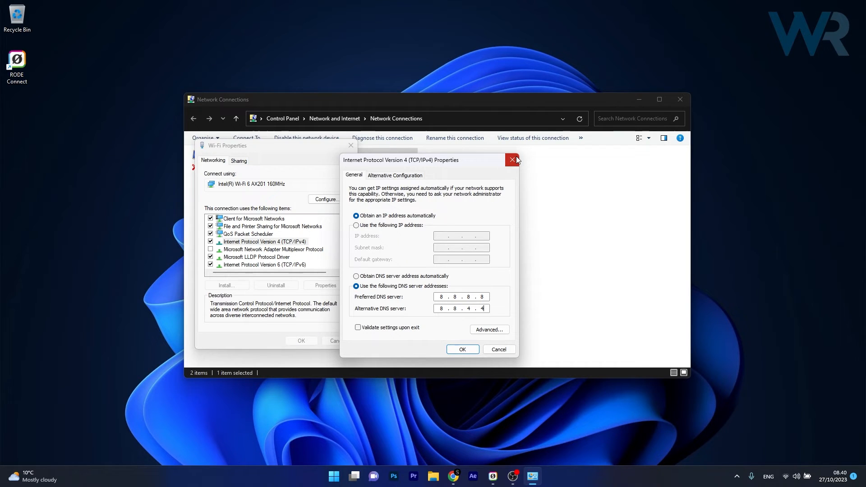
click(511, 160)
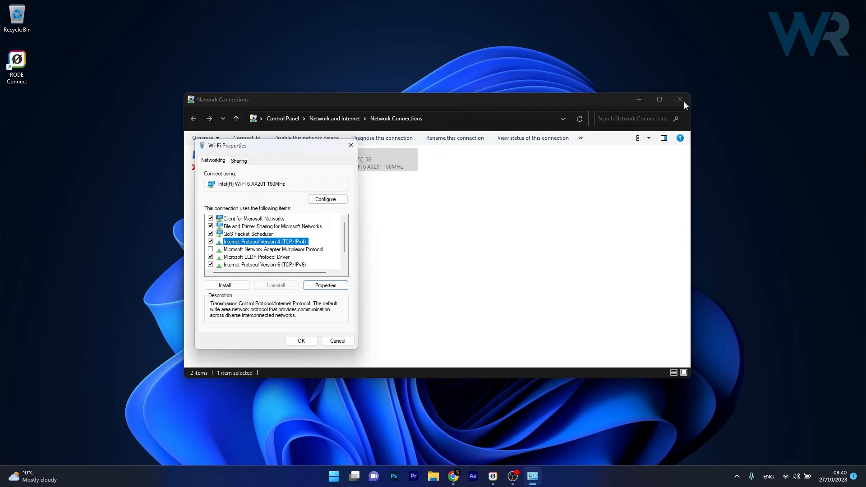
click(336, 341)
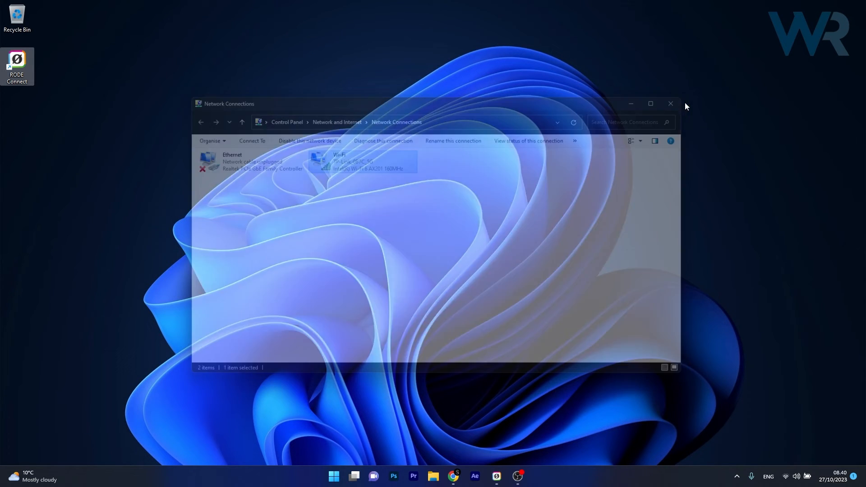
click(670, 104)
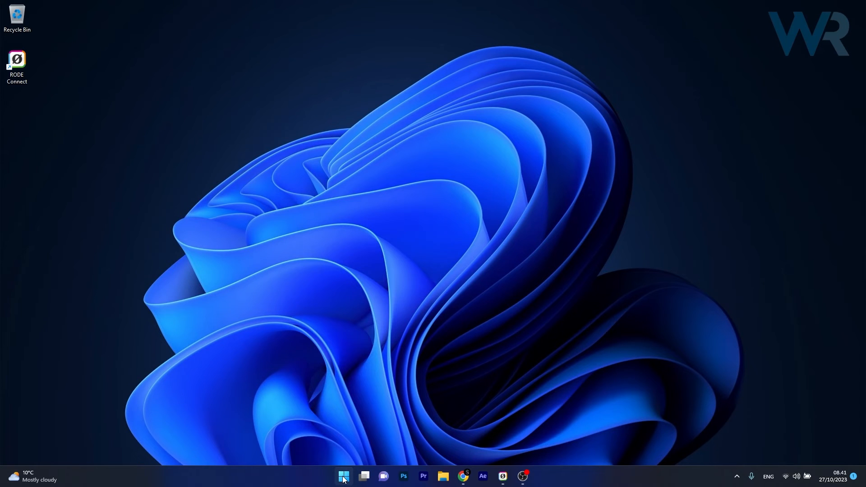
Search automatically for a newer NVIDIA GeForce RTX 2060 driver under Display adaptors in Device Manager
right_click(342, 475)
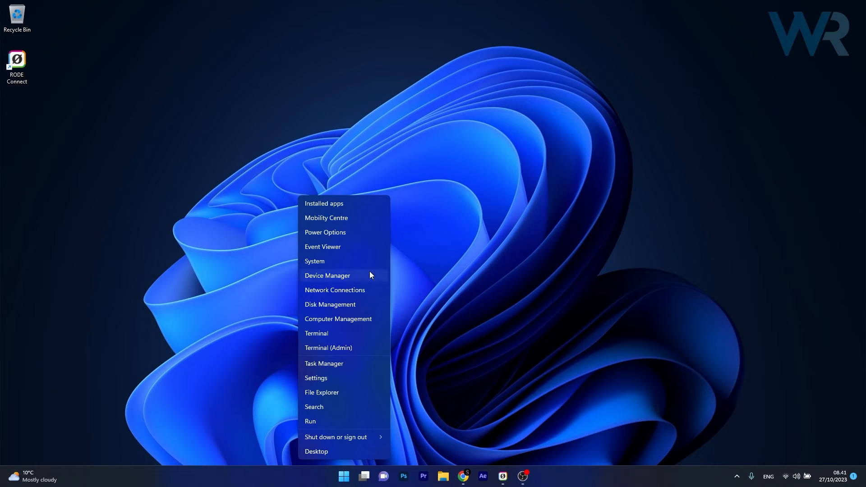
click(326, 276)
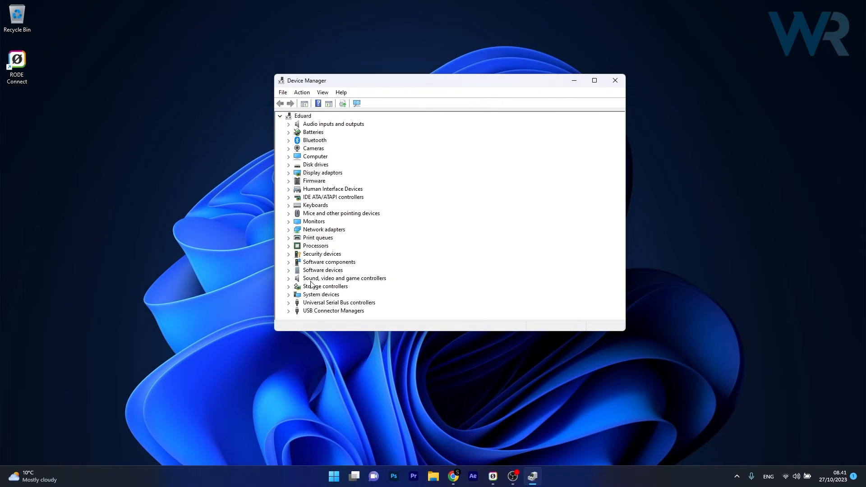
mouse_move(297, 194)
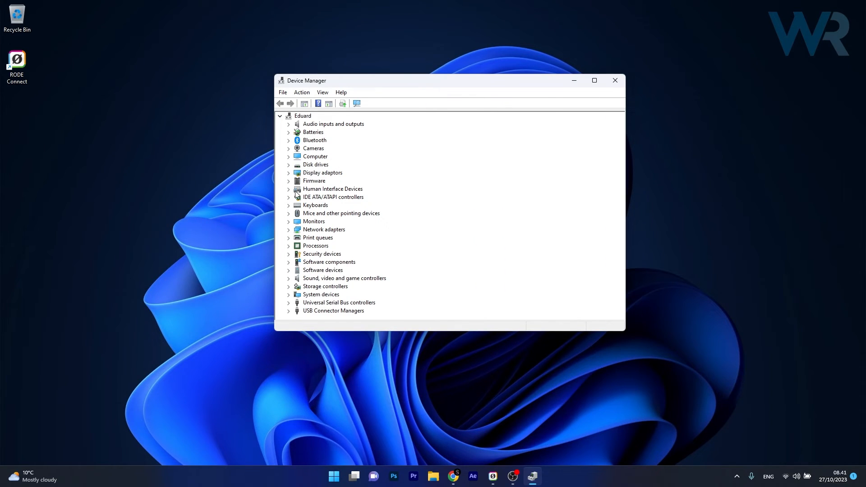
click(289, 172)
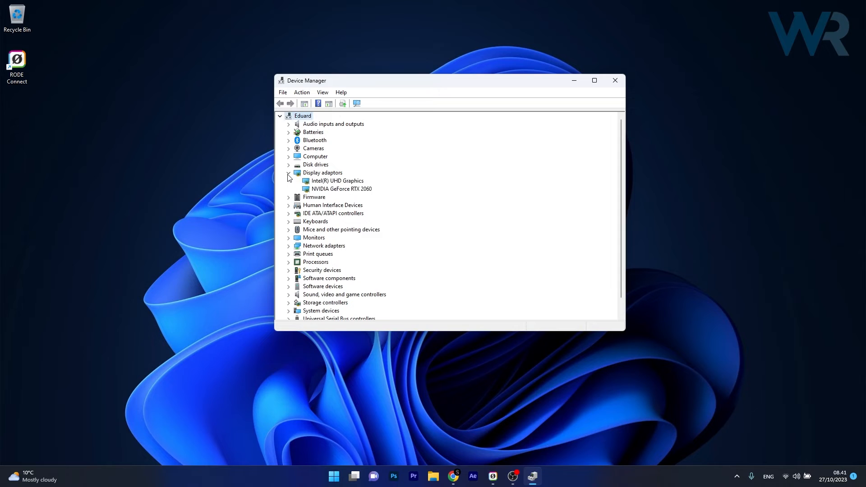
right_click(341, 188)
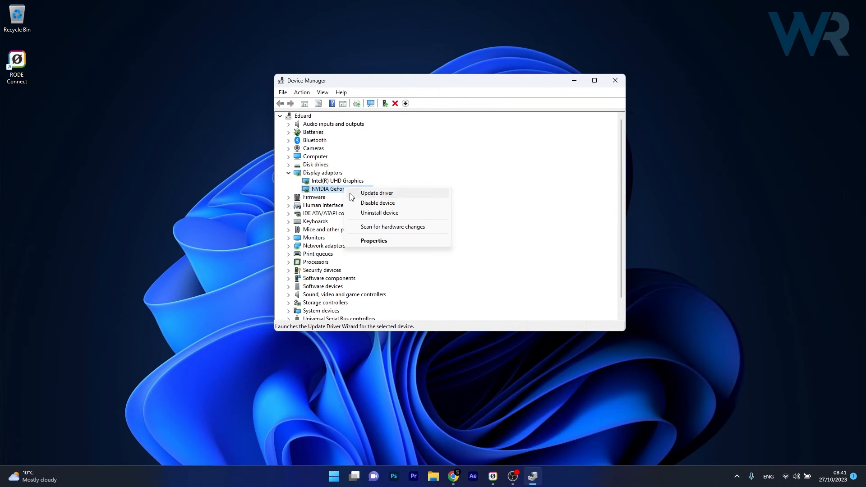
click(376, 193)
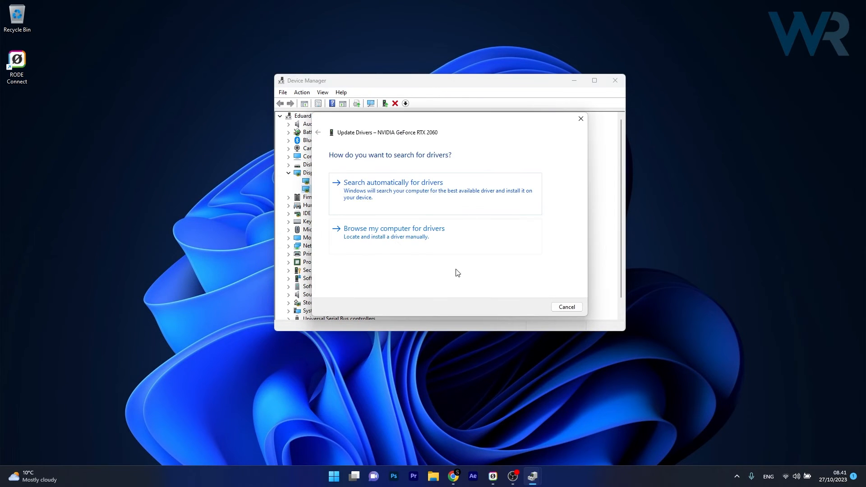
click(392, 182)
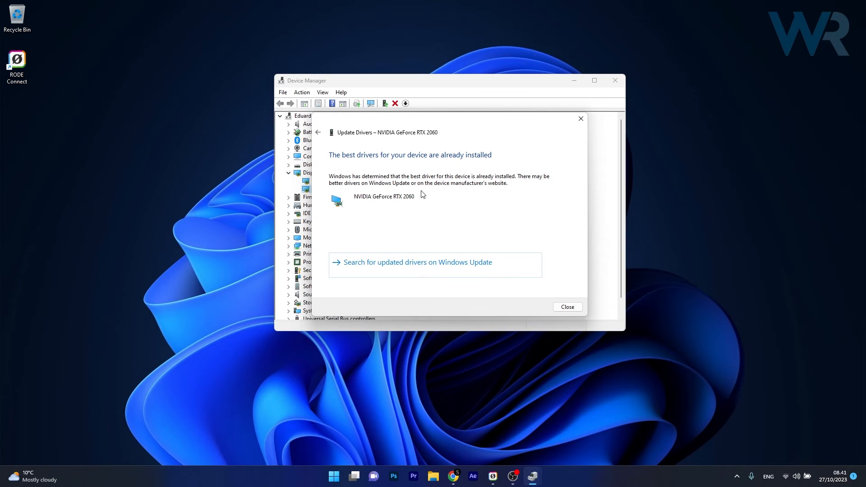
drag(447, 80, 408, 97)
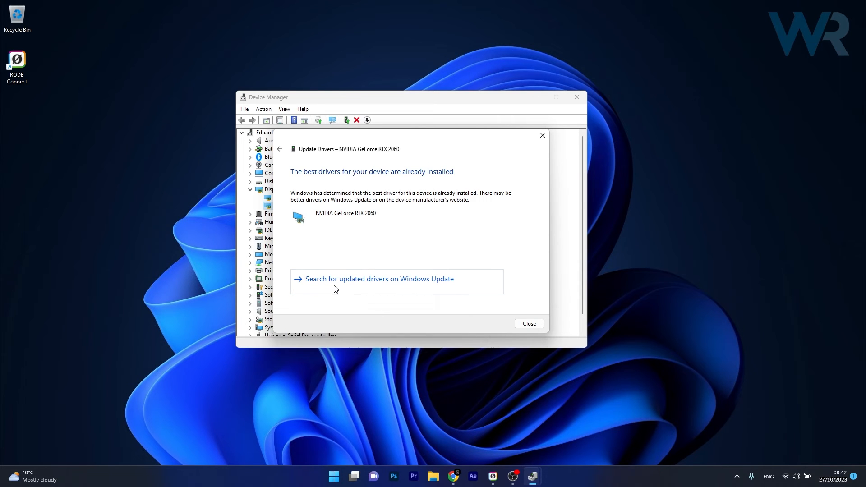
Check Windows Update for updated drivers, confirm up to date, and close Device Manager
click(528, 323)
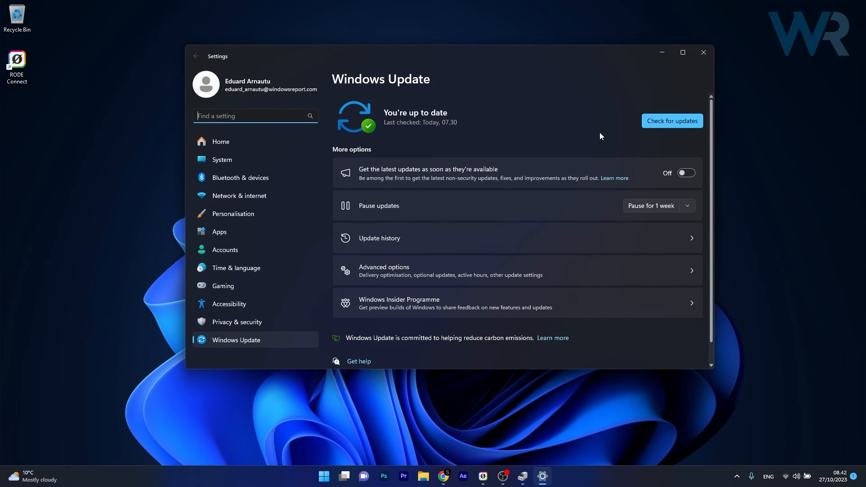
mouse_move(535, 89)
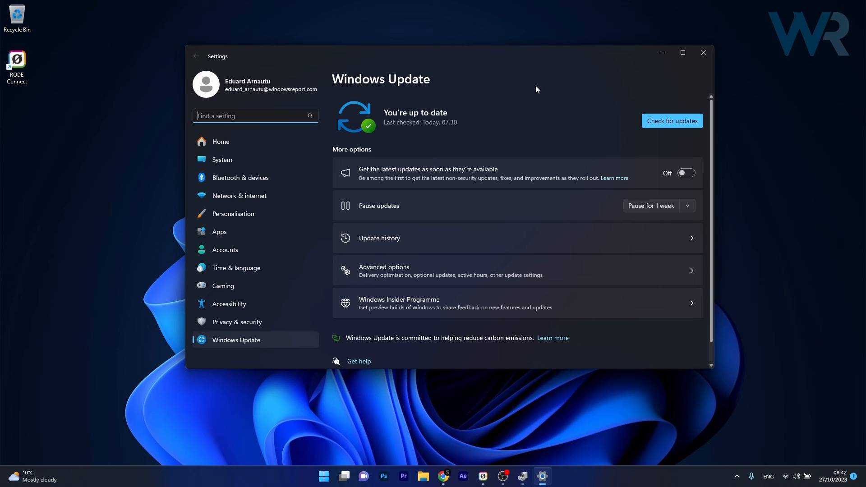
mouse_move(694, 77)
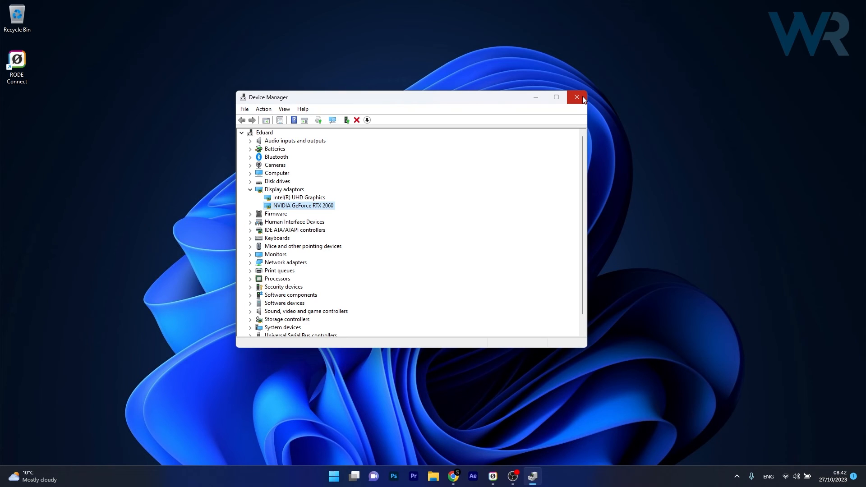
click(577, 98)
text(cmd)
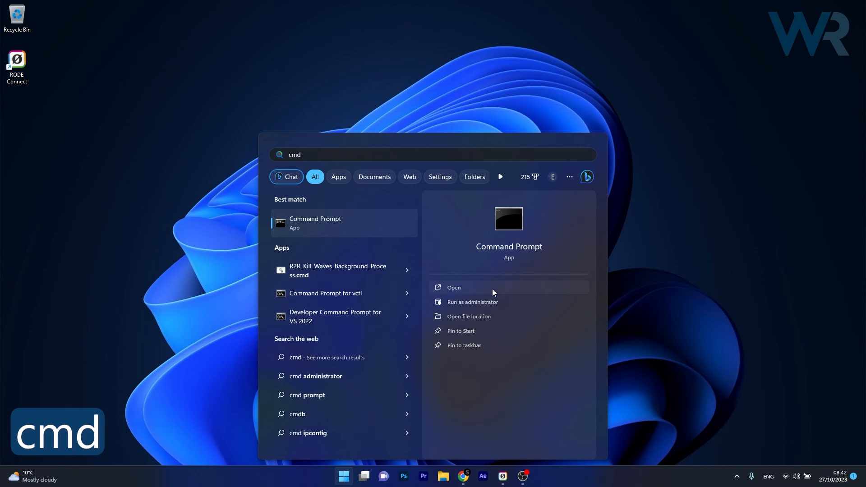
click(472, 301)
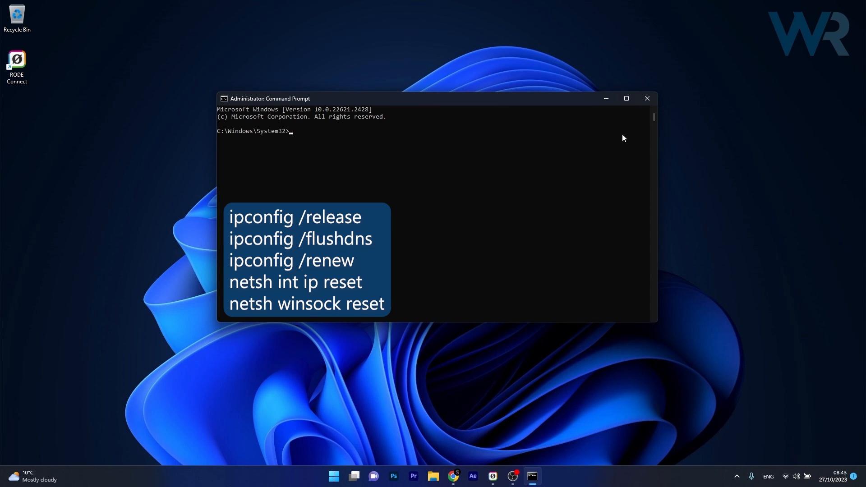
click(646, 98)
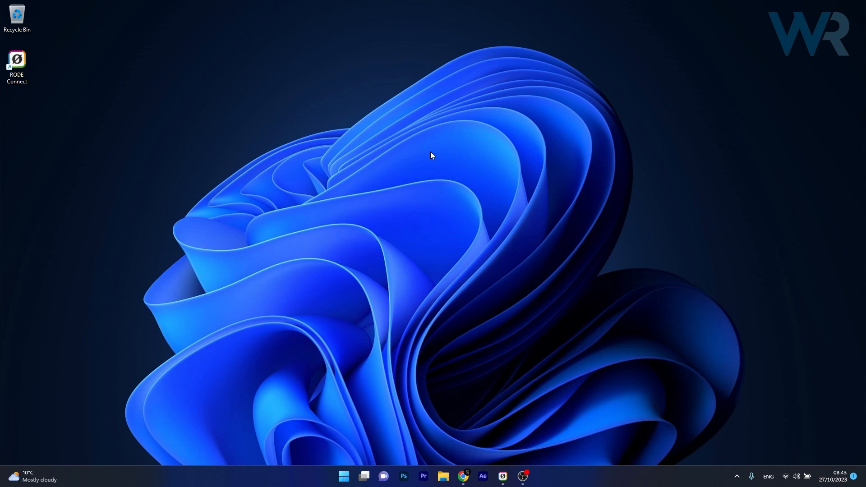